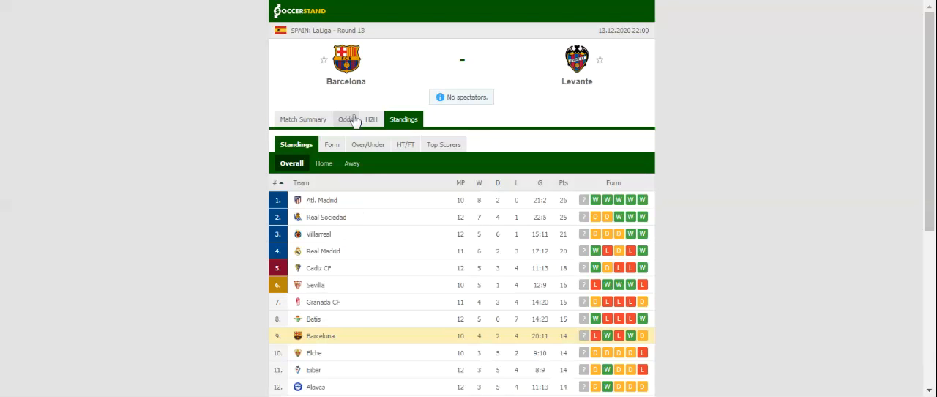
- Switch the Barcelona vs Levante match page to the H2H view listing both teams' recent matches
left_click(350, 119)
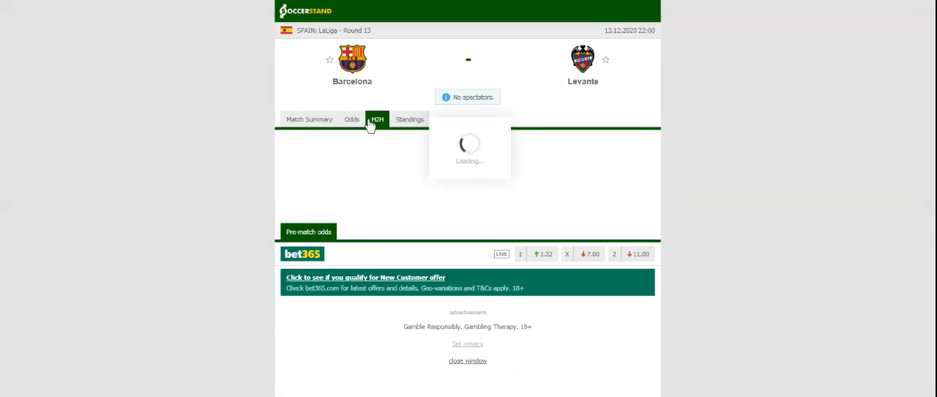
left_click(370, 118)
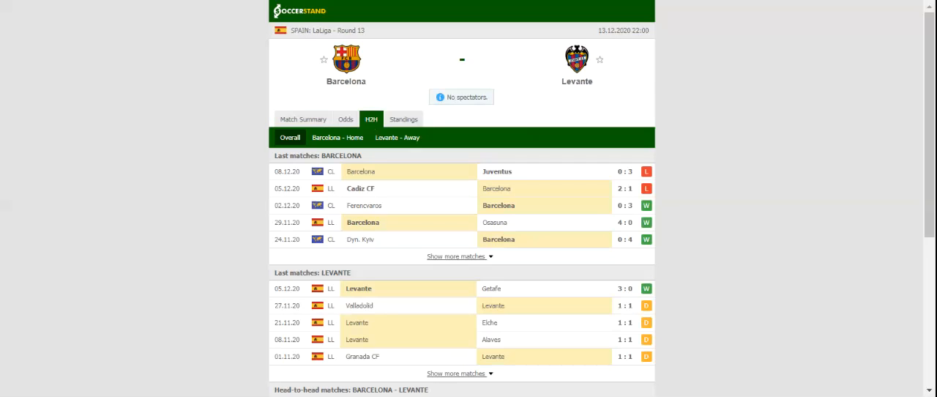